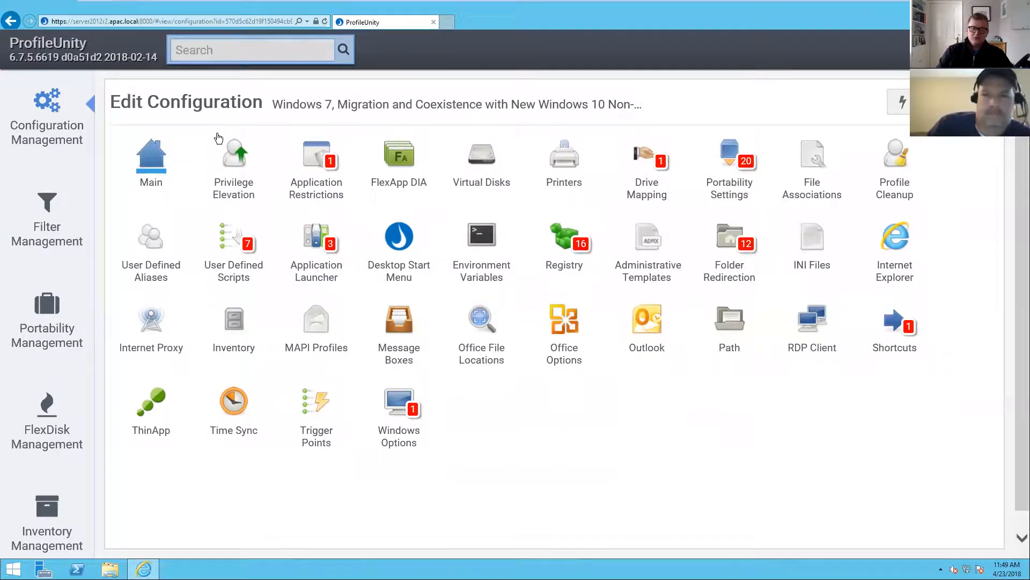
mouse_move(227, 145)
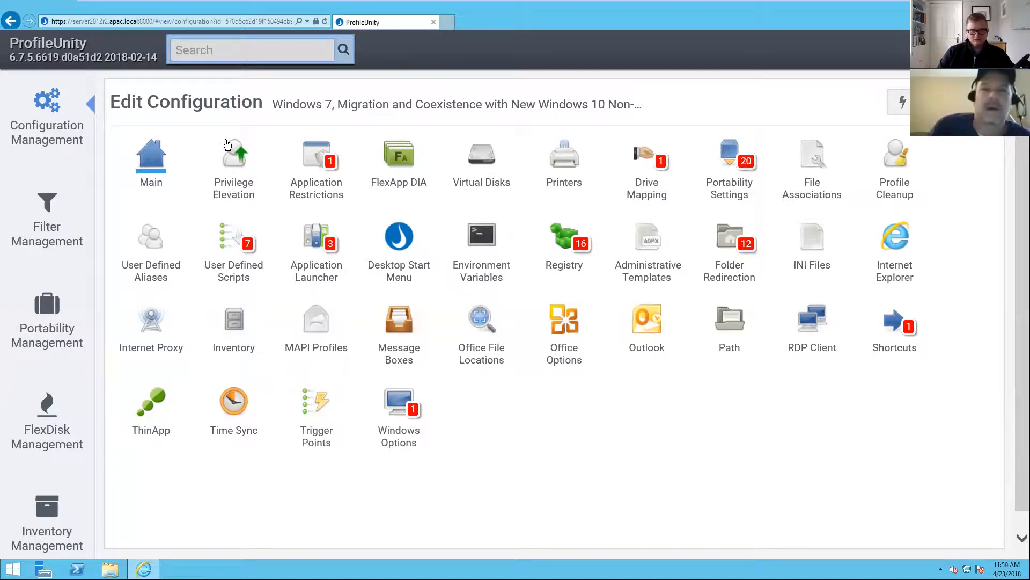
mouse_move(386, 171)
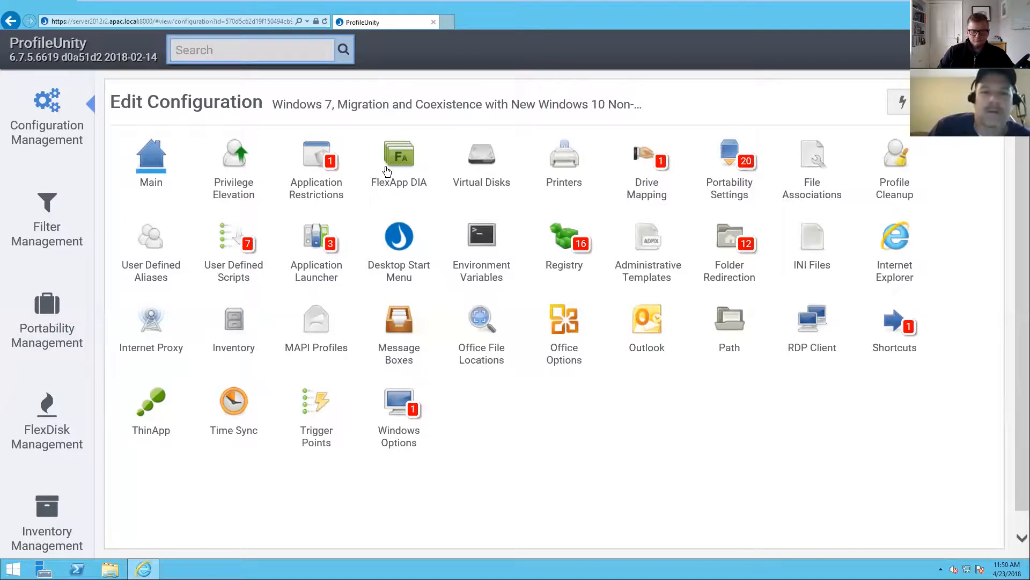
mouse_move(550, 300)
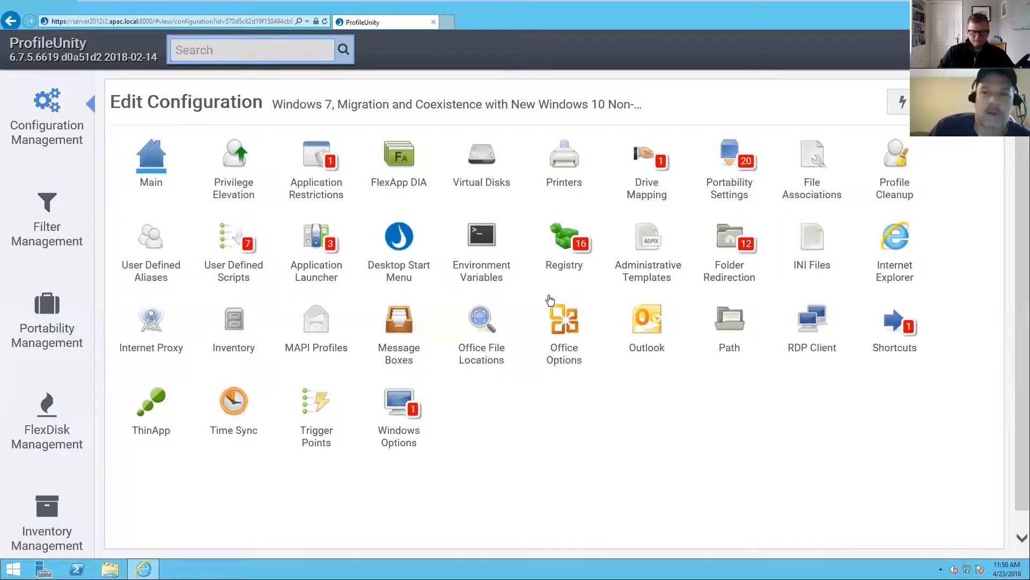
mouse_move(570, 251)
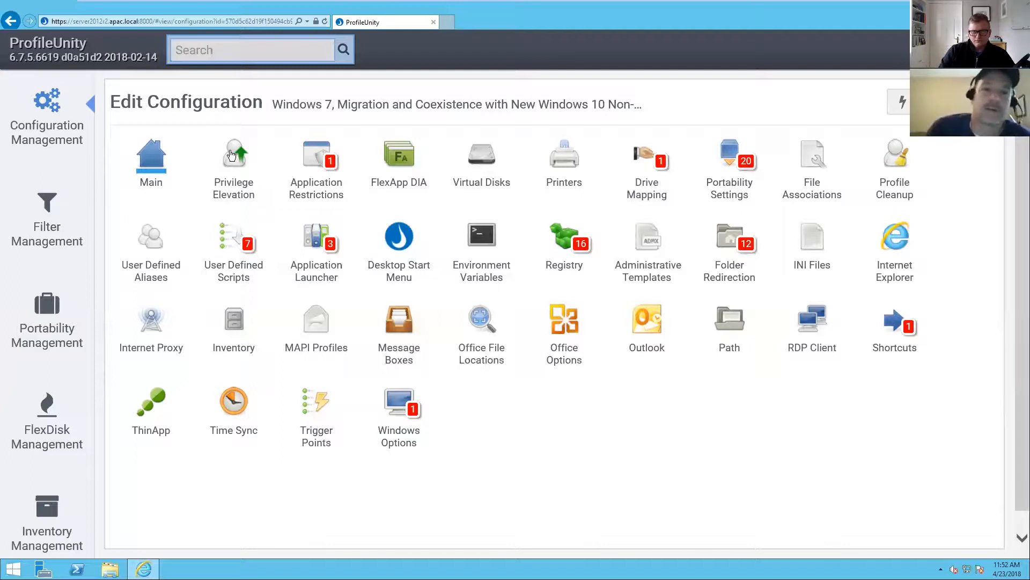
mouse_move(250, 201)
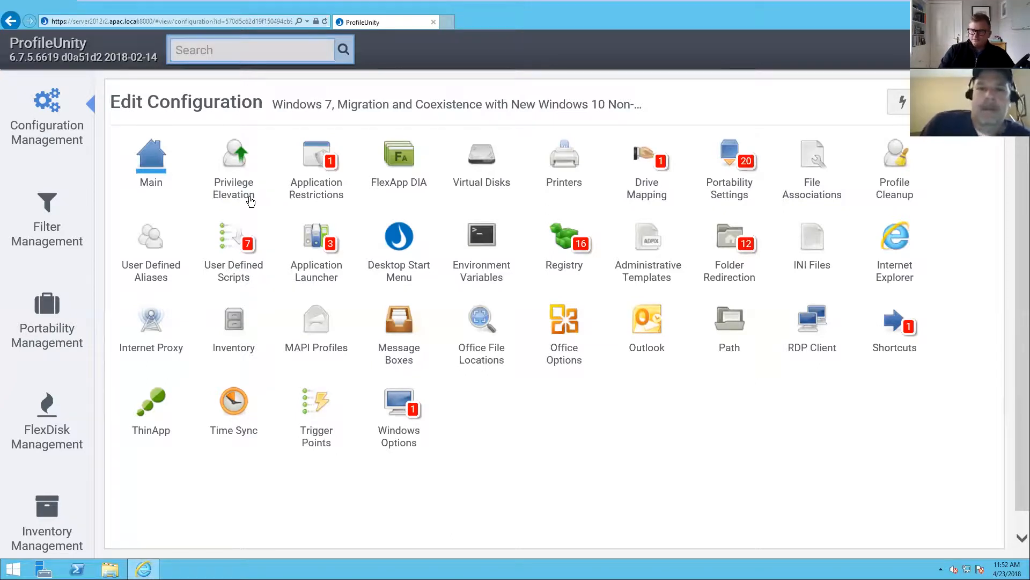
mouse_move(252, 231)
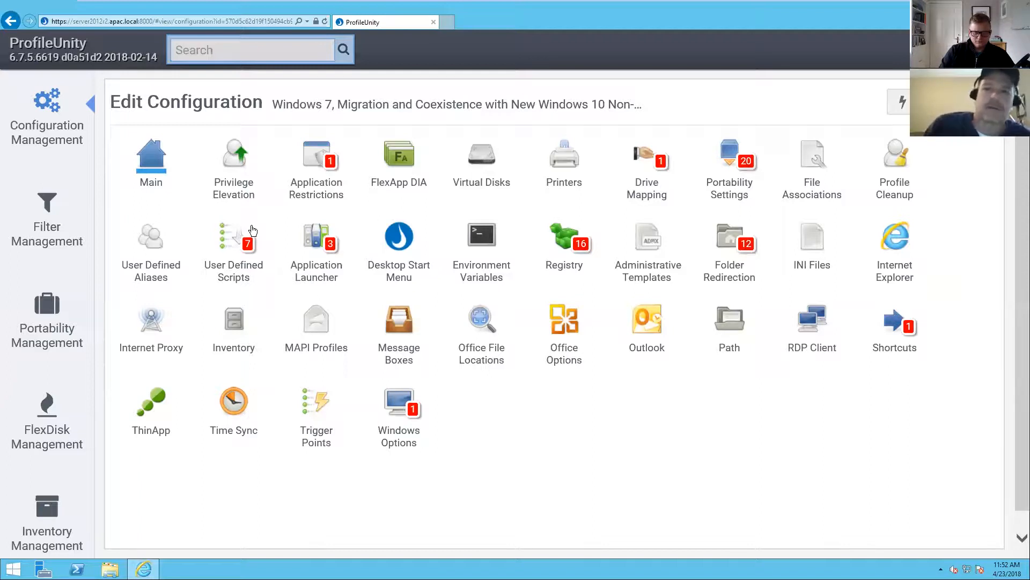
mouse_move(587, 279)
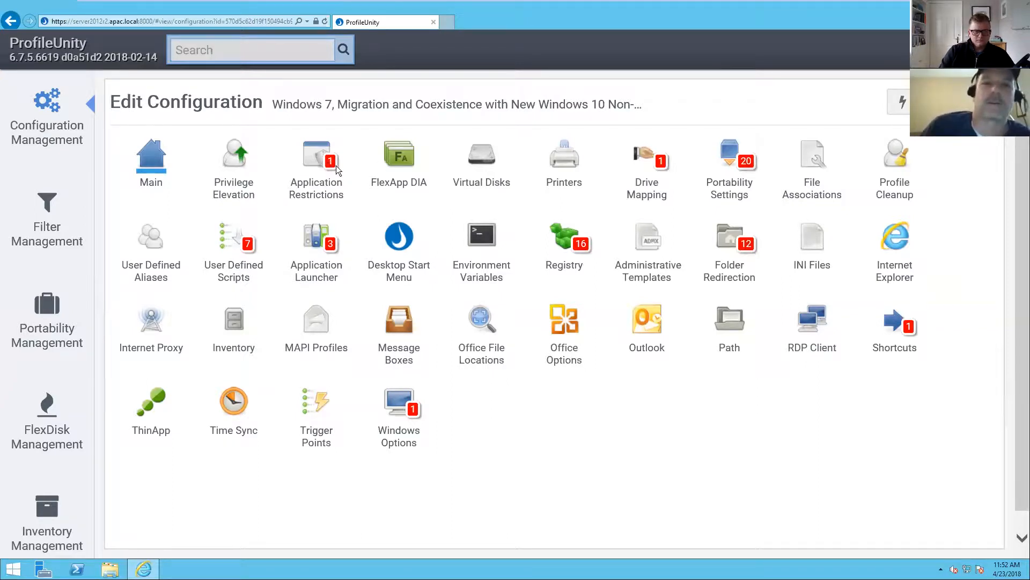
mouse_move(753, 179)
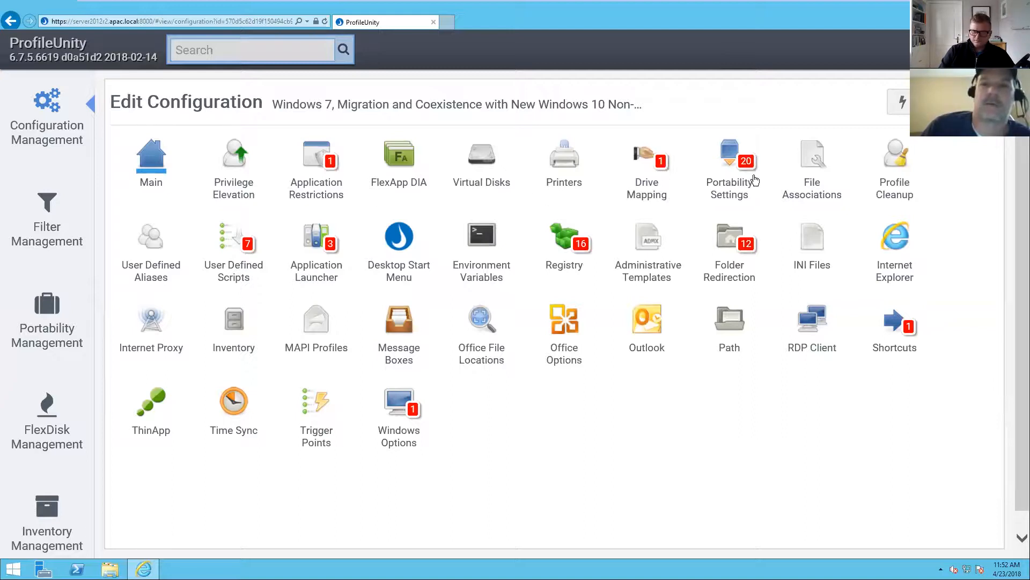
mouse_move(591, 248)
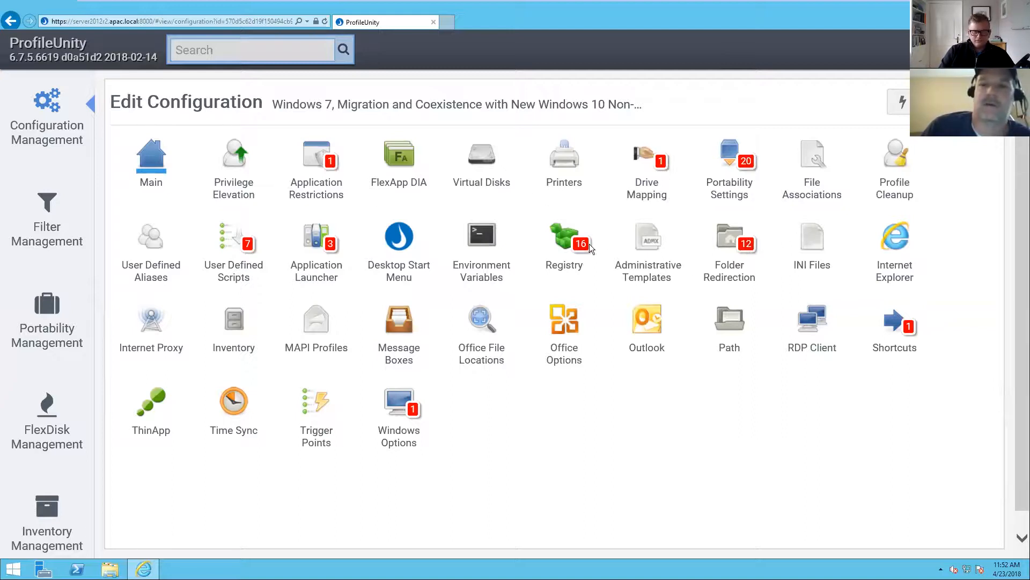
mouse_move(326, 265)
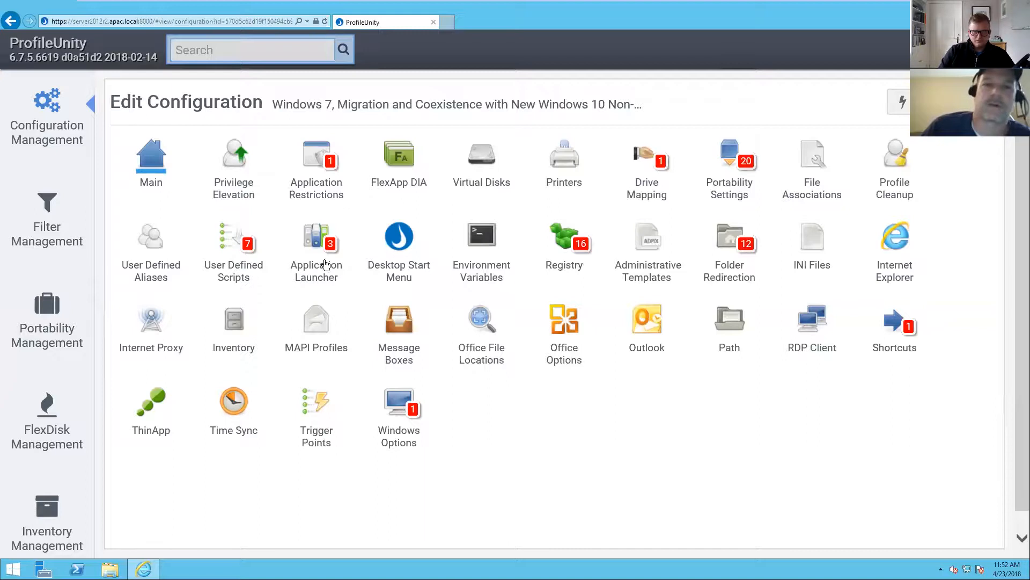
mouse_move(764, 164)
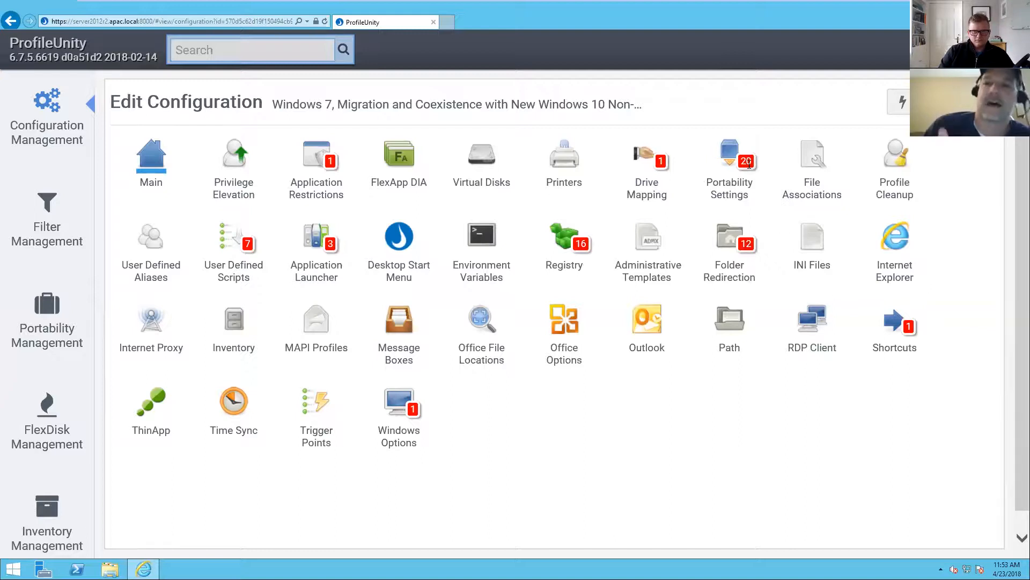
mouse_move(756, 163)
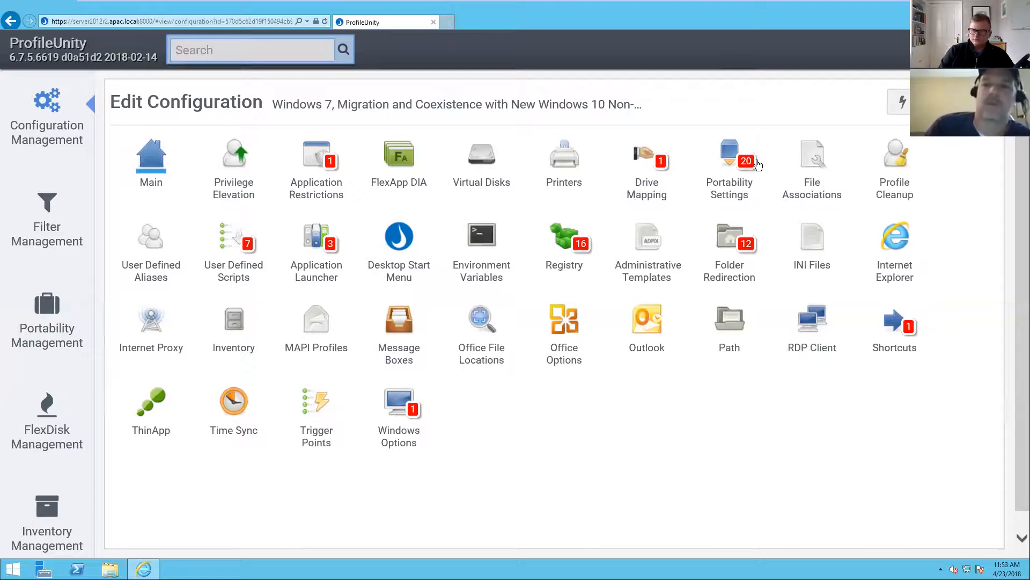
mouse_move(765, 223)
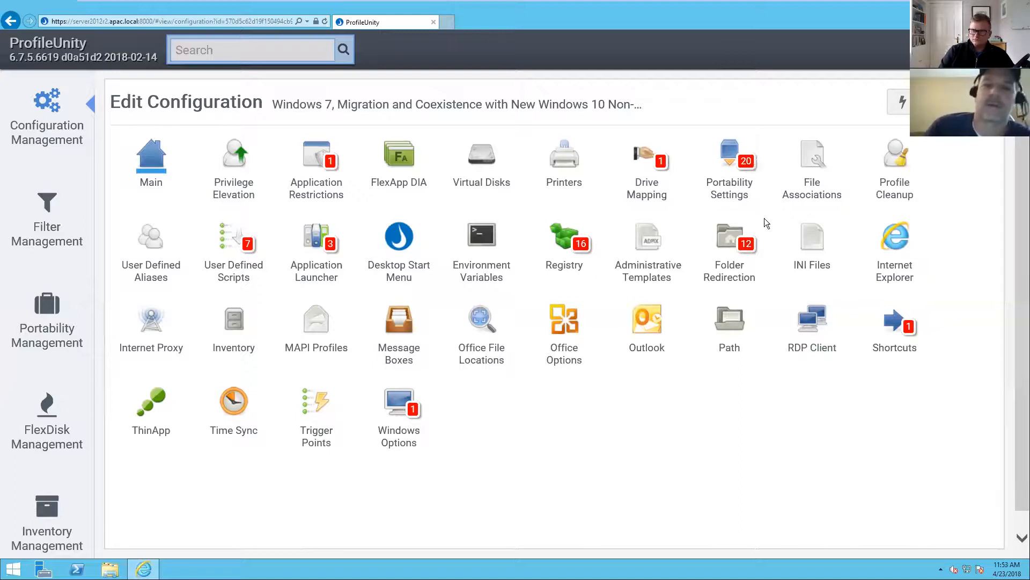
mouse_move(678, 187)
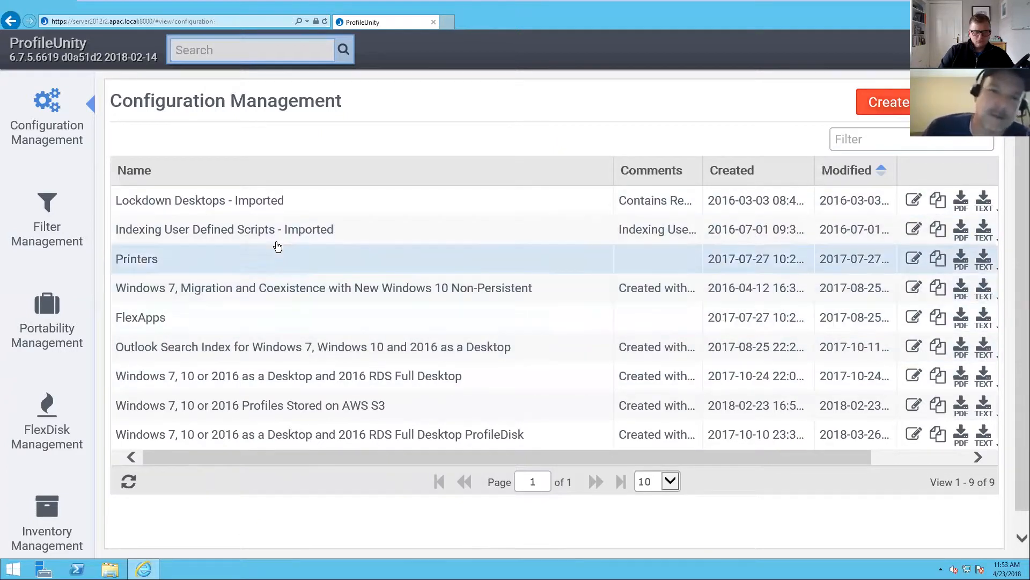
mouse_move(269, 346)
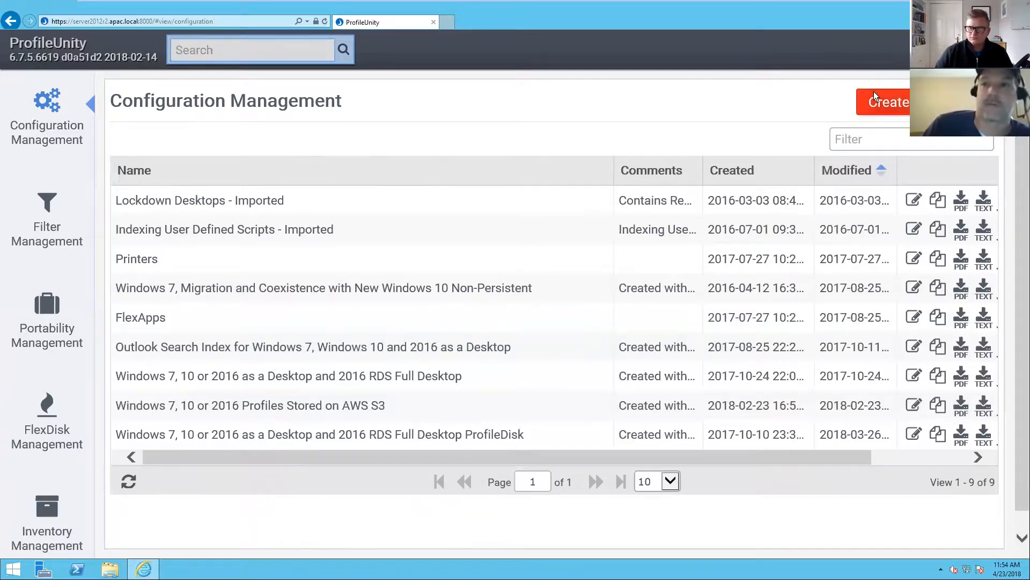
mouse_move(331, 37)
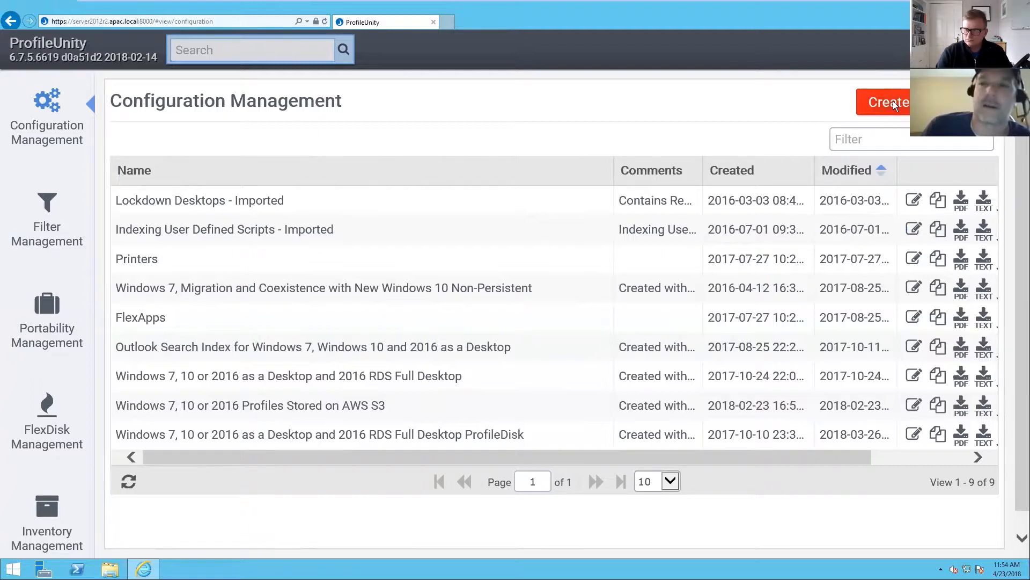
Step: Begin a new configuration in Guided Setup and pull up the Template Library list
click(886, 102)
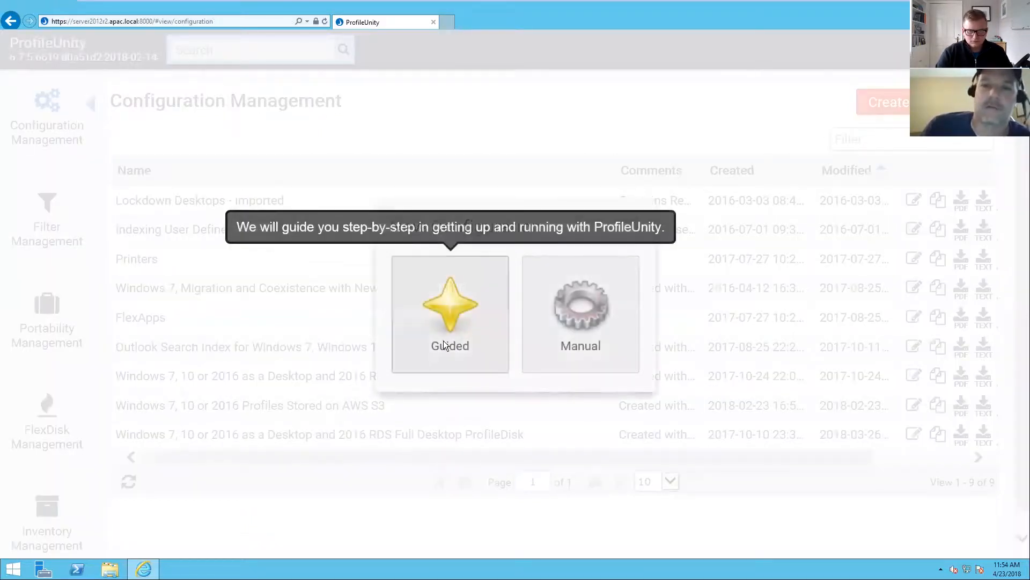
click(450, 313)
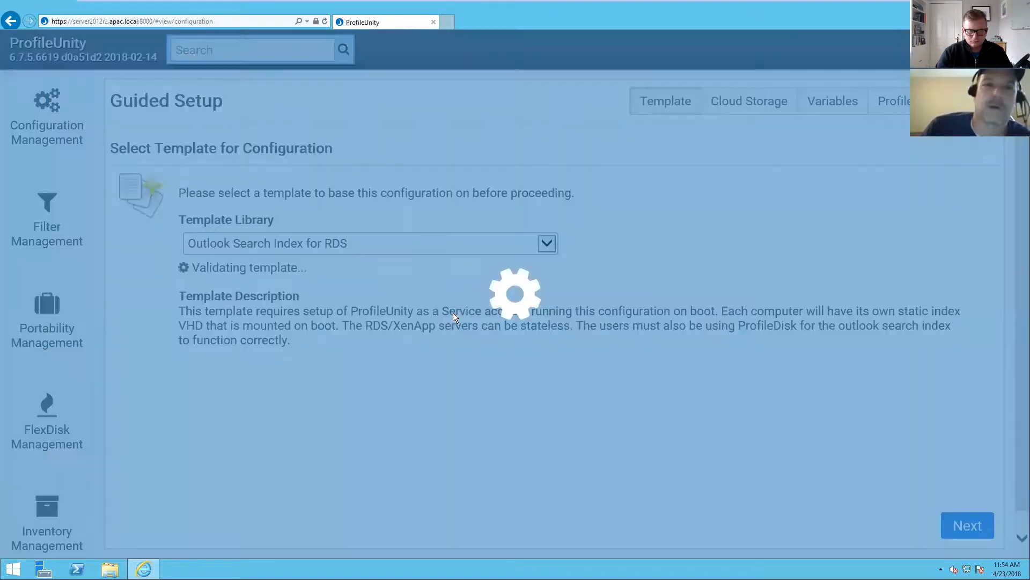
click(546, 244)
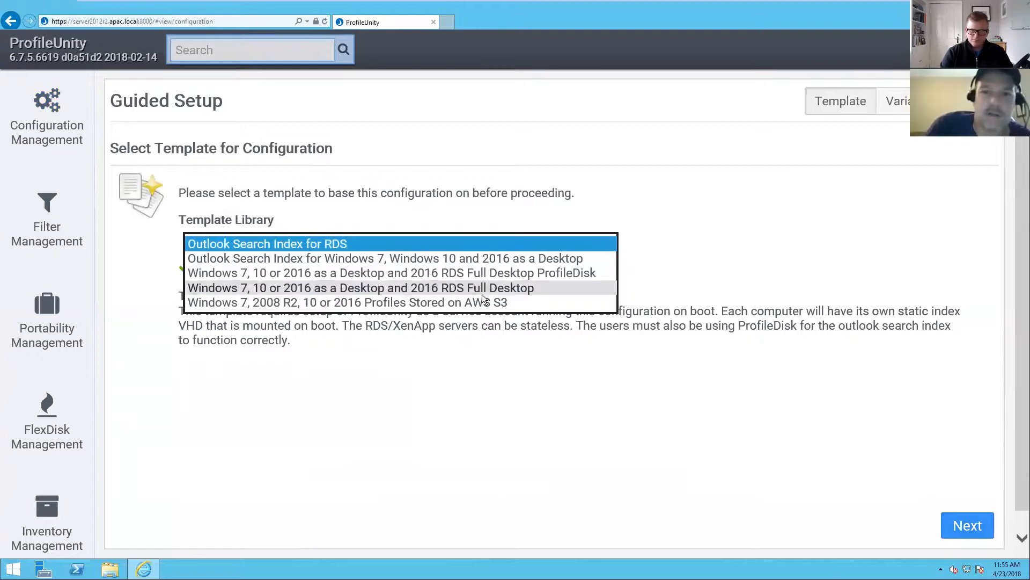
mouse_move(46, 130)
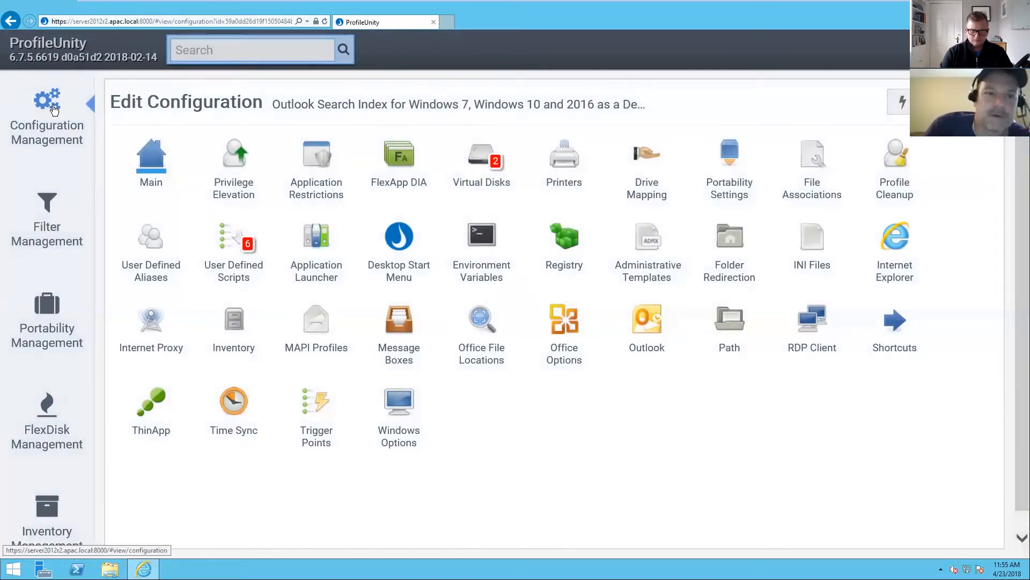
Step: From Configuration Management, reopen the Windows 7 Migration and Coexistence configuration in Edit Configuration
click(46, 118)
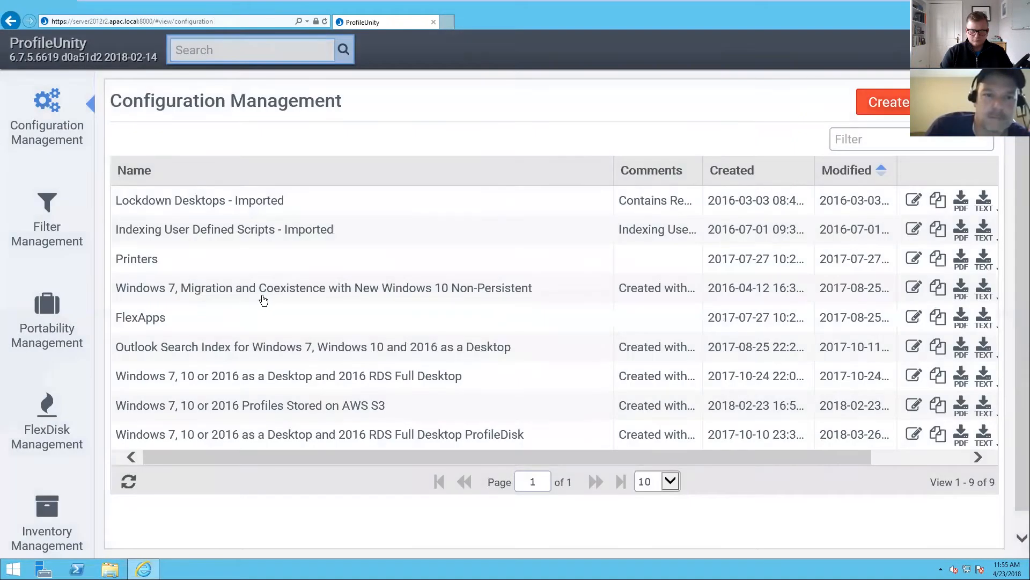
click(323, 288)
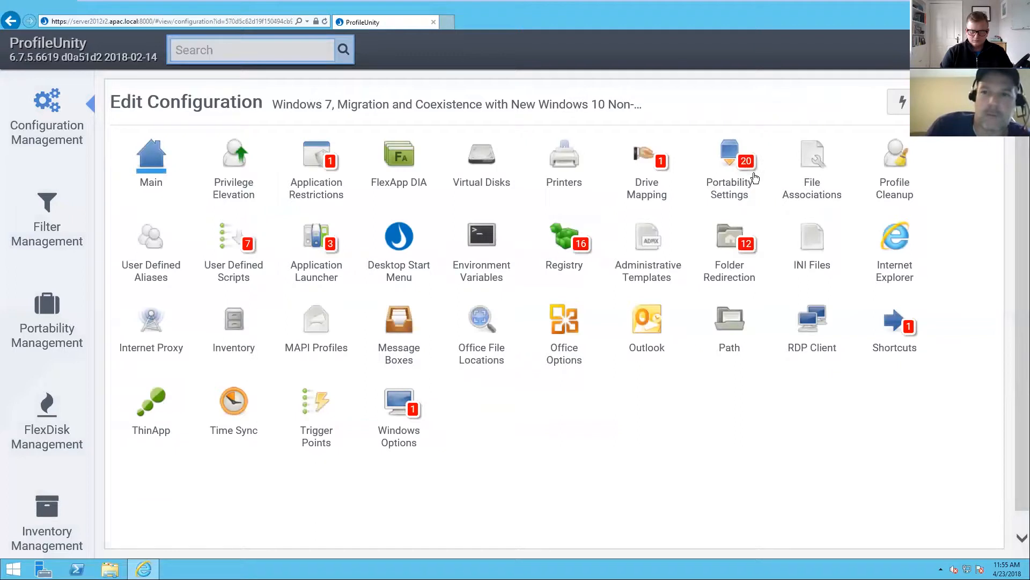
mouse_move(703, 261)
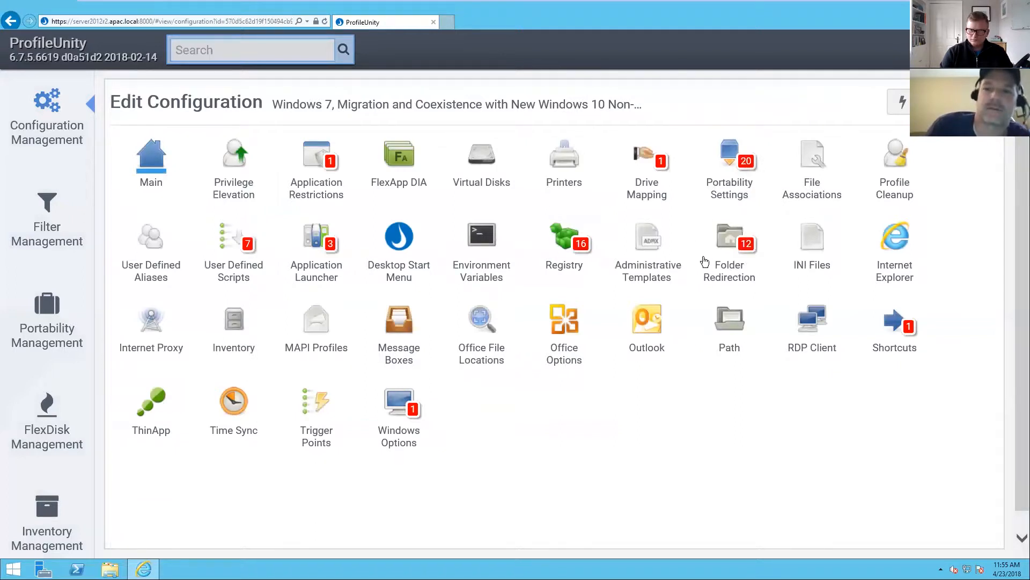
mouse_move(728, 242)
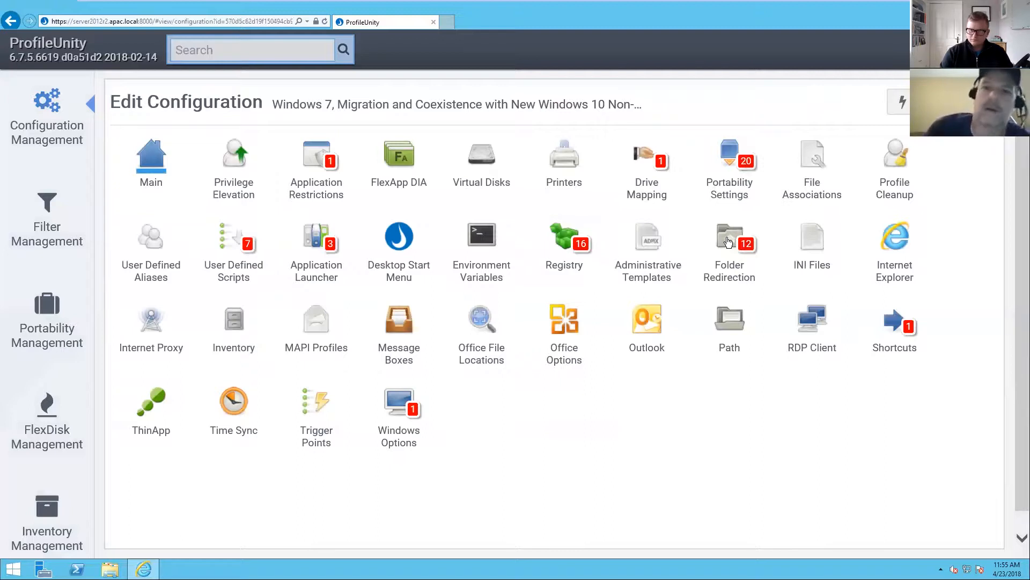
mouse_move(378, 232)
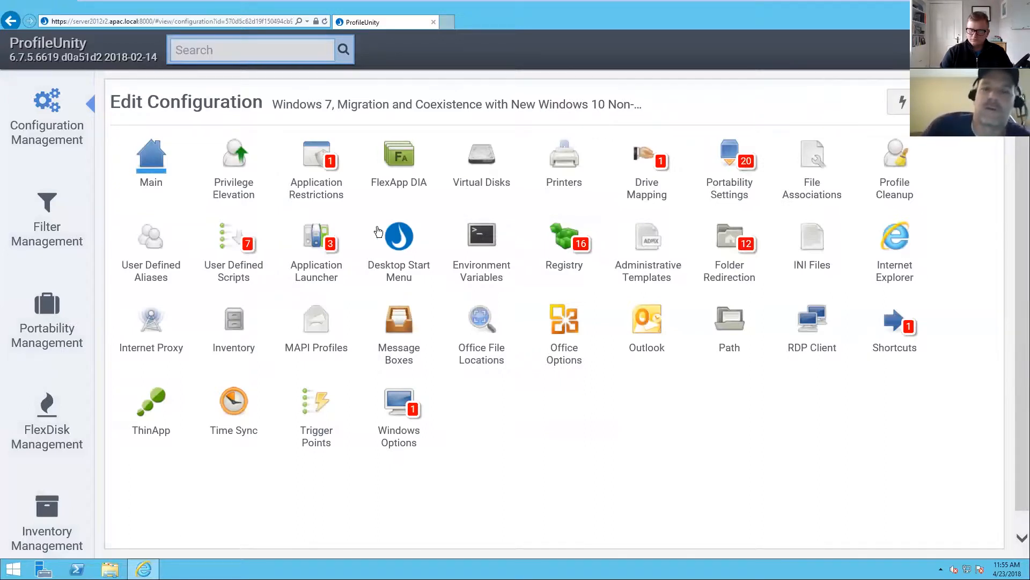
mouse_move(412, 221)
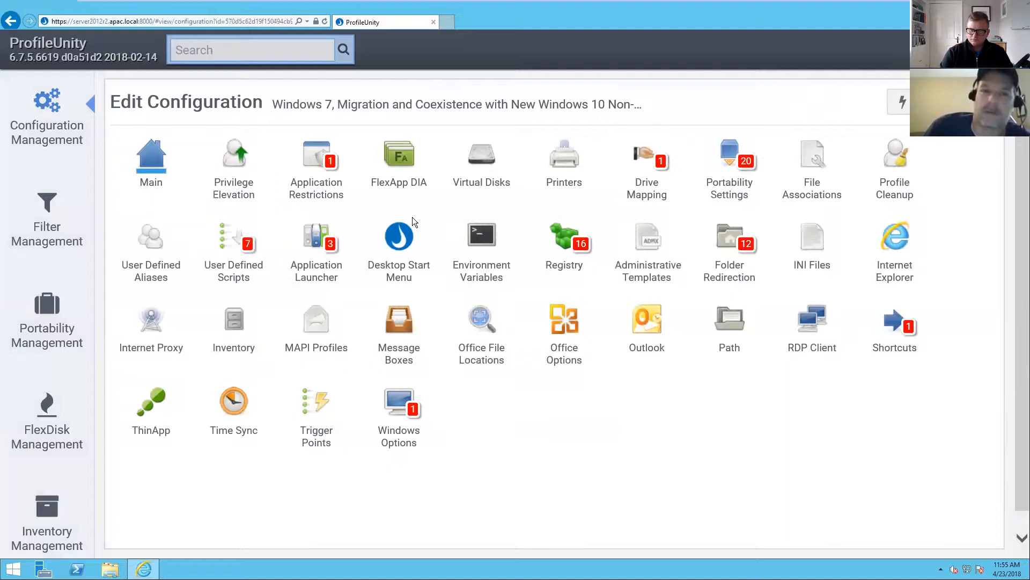
mouse_move(705, 280)
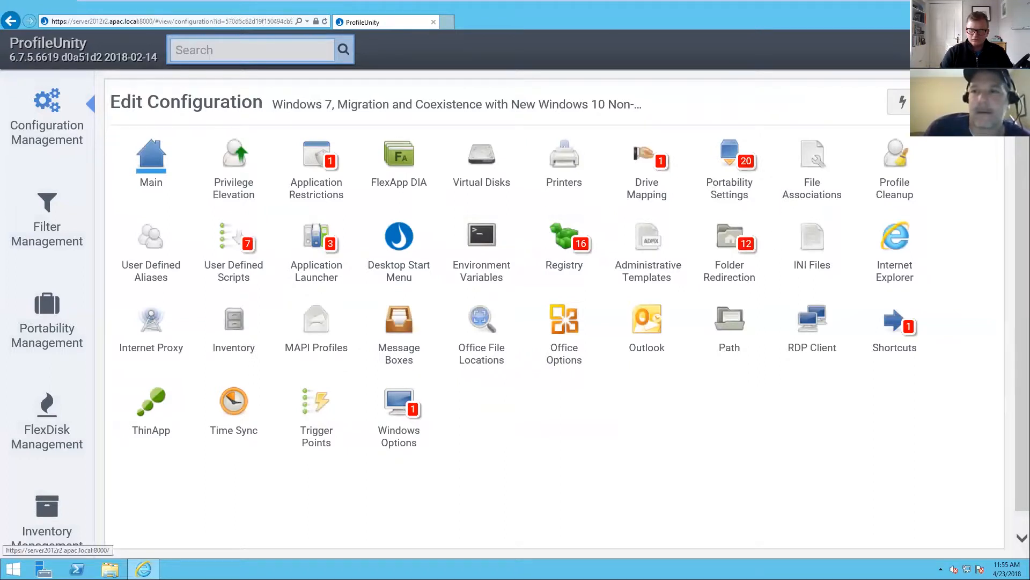
click(894, 102)
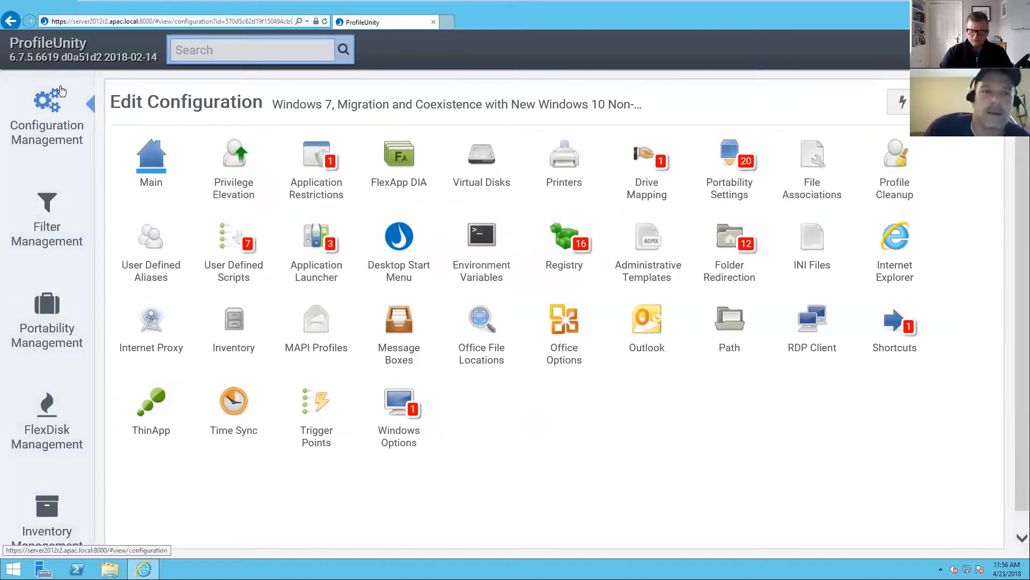
Step: Return to the Configuration Management list of saved configurations
click(46, 115)
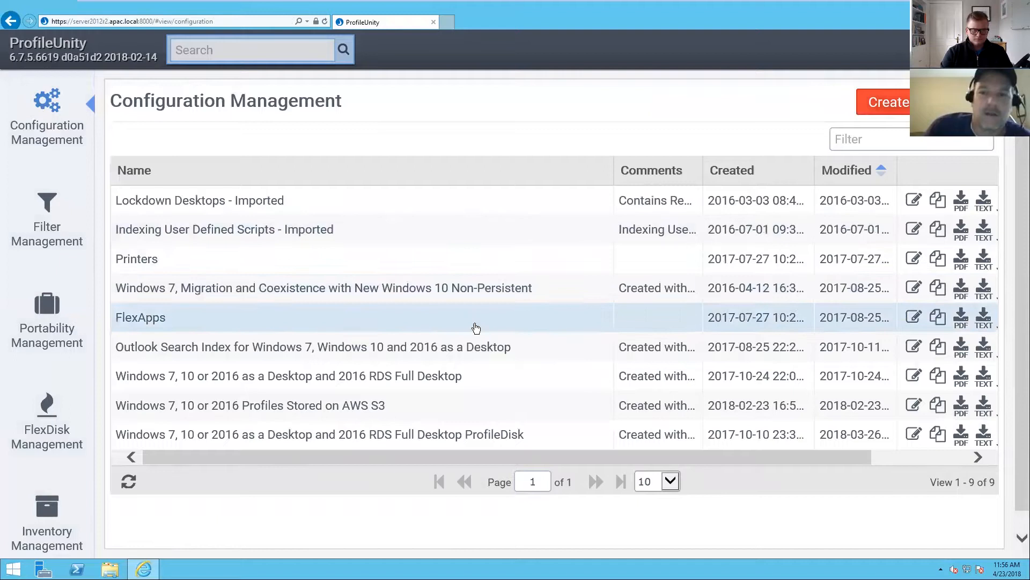
mouse_move(912, 376)
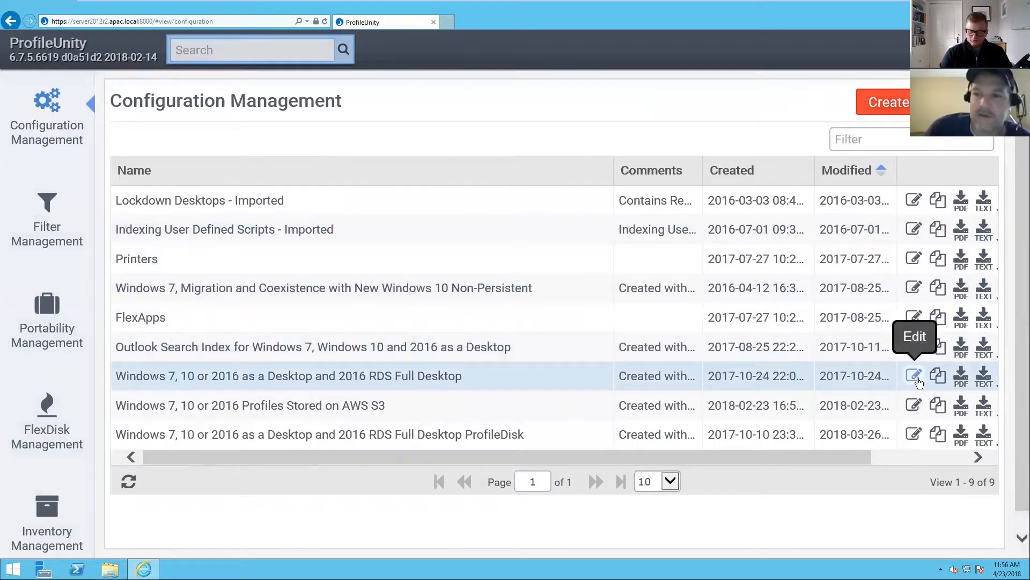
mouse_move(985, 381)
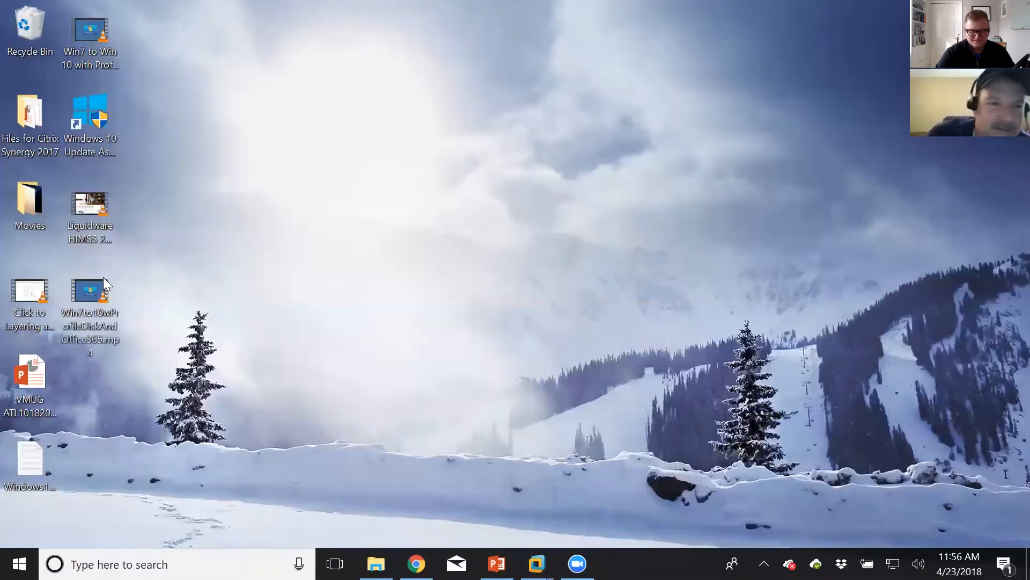
Step: Launch the Win7to10wProfileDiskAndOffice365 video from the desktop and maximize VLC
double_click(90, 310)
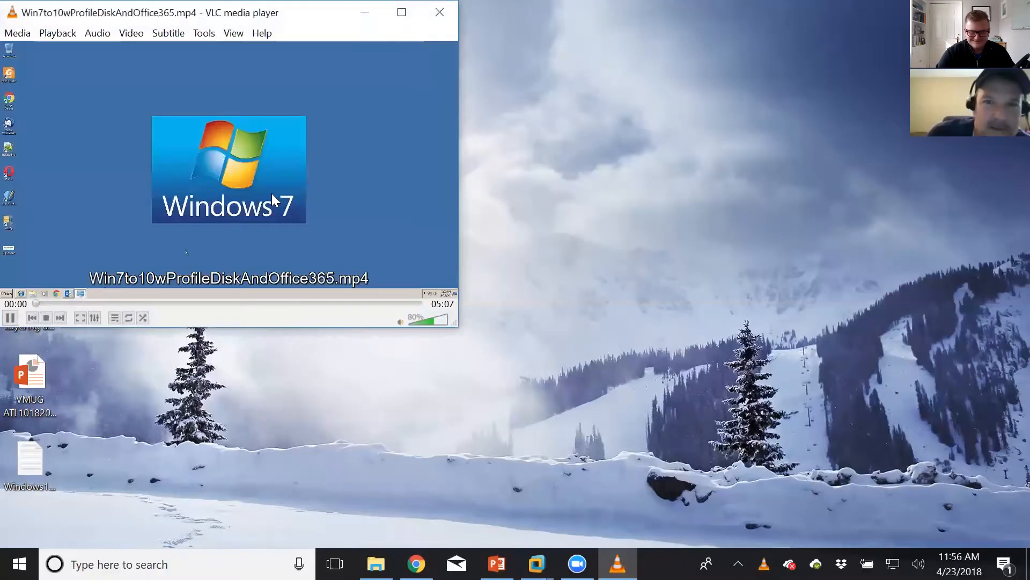
click(400, 12)
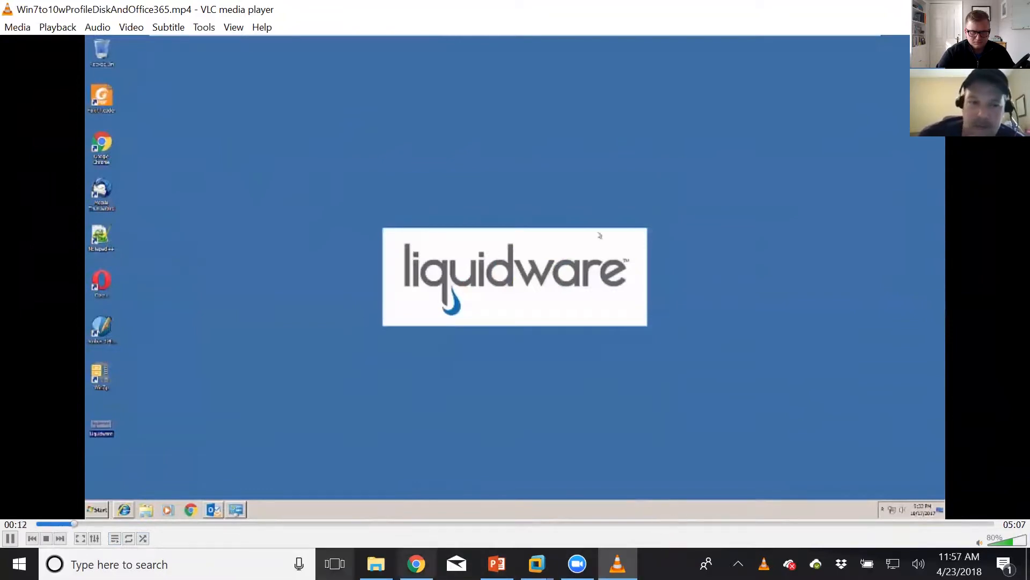
mouse_move(144, 538)
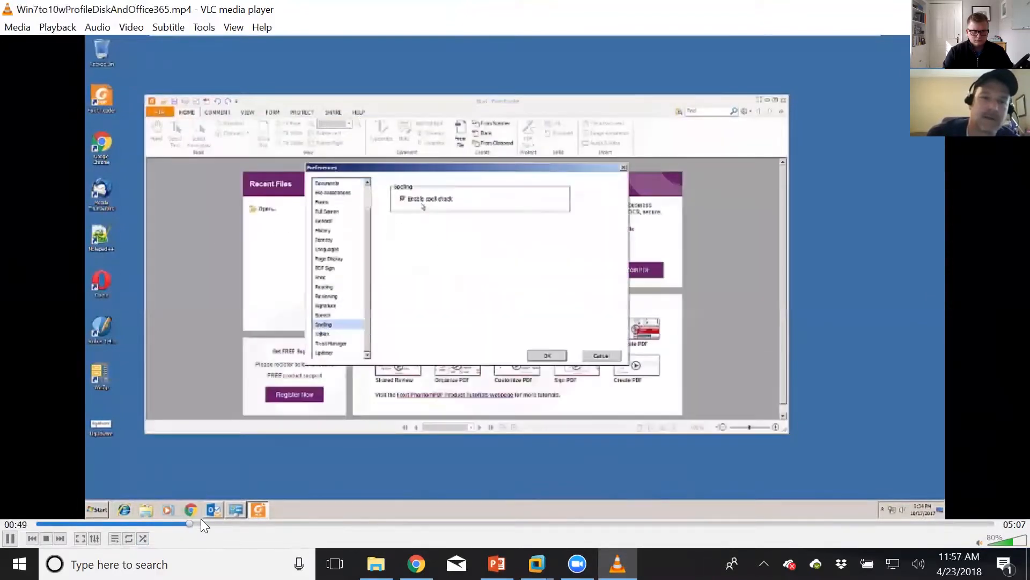
Step: Skip the recording ahead from the Windows 7 desktop to the migrated Windows 10 desktop around 3:19
click(402, 198)
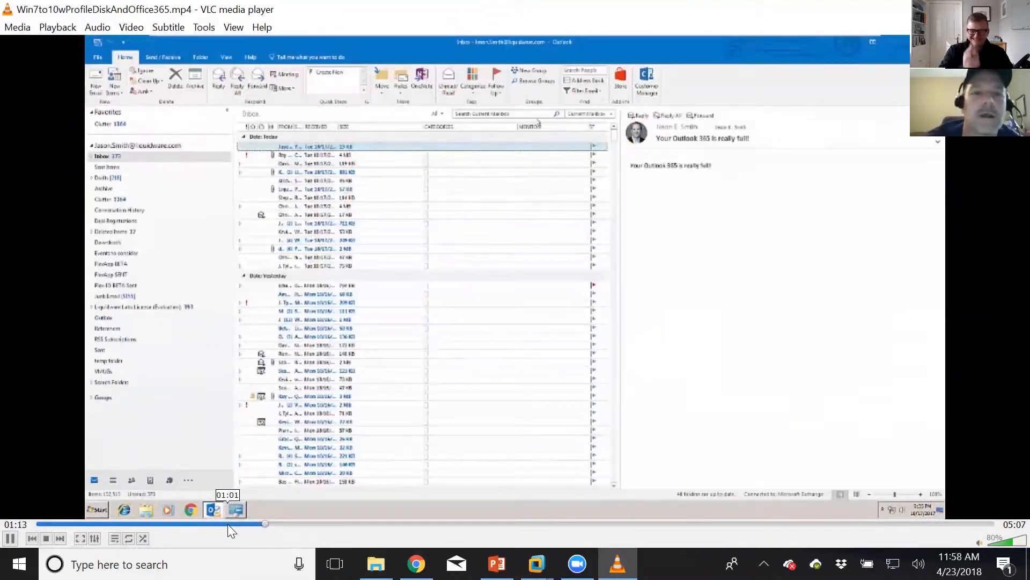
click(502, 112)
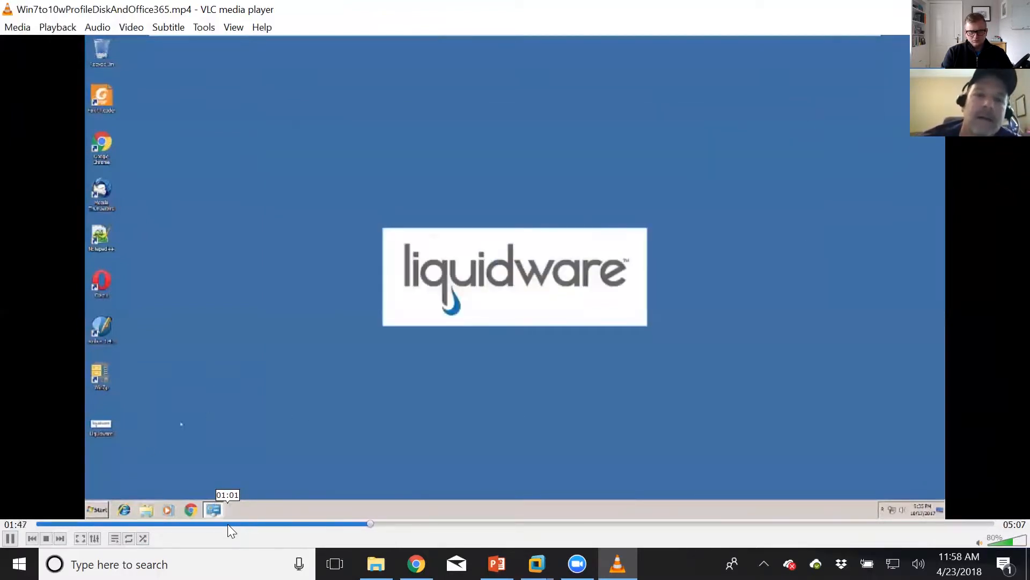
click(96, 509)
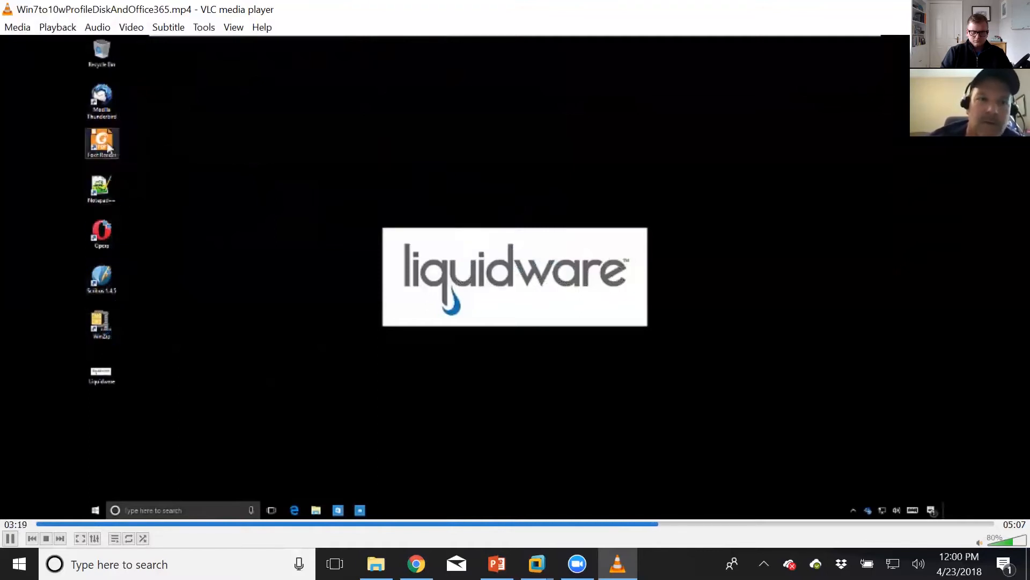
mouse_move(102, 142)
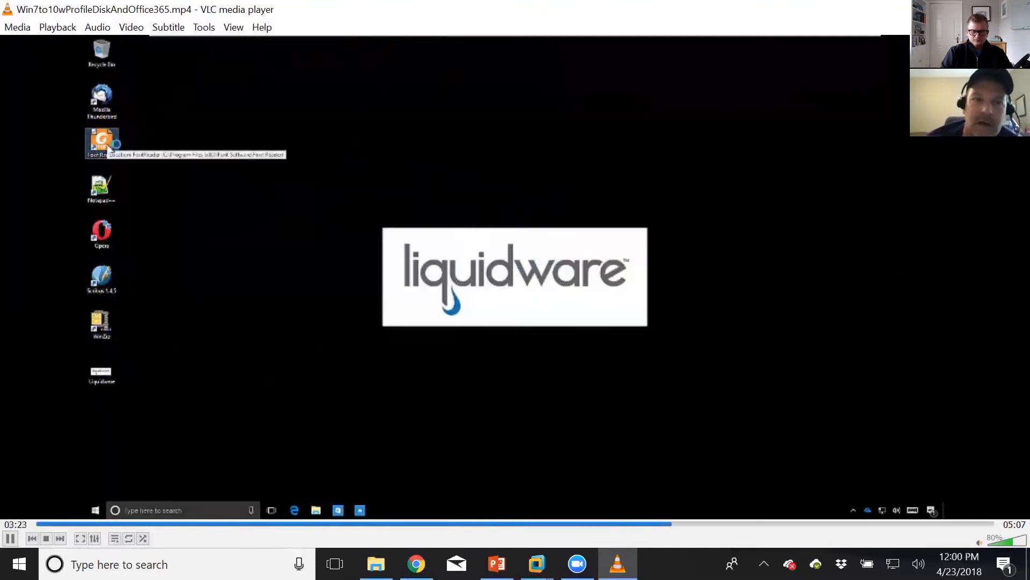
Step: Follow the recorded Foxit Reader preferences check showing the carried-over spell-check setting, then its close
double_click(102, 142)
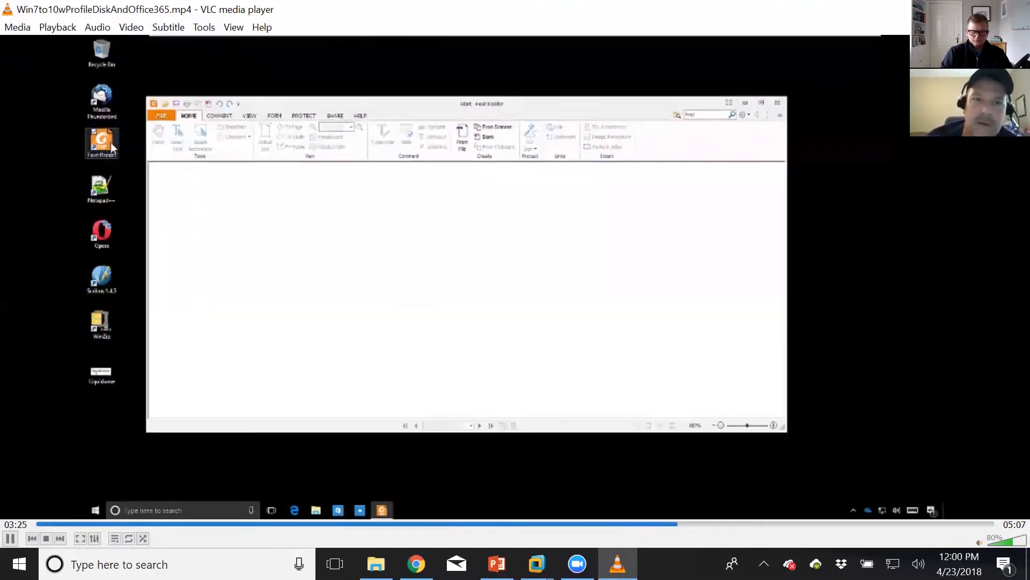
click(161, 115)
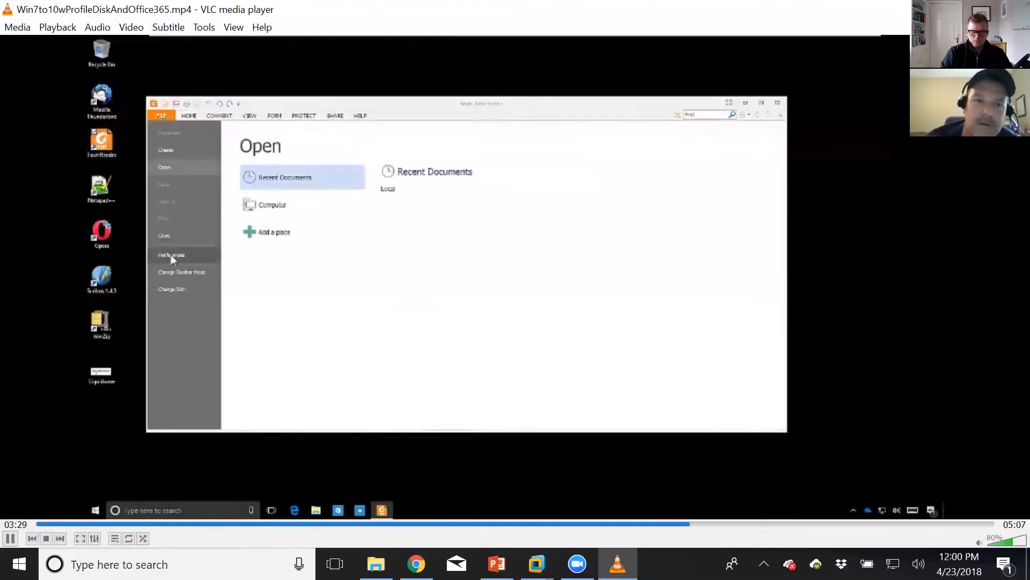
click(171, 256)
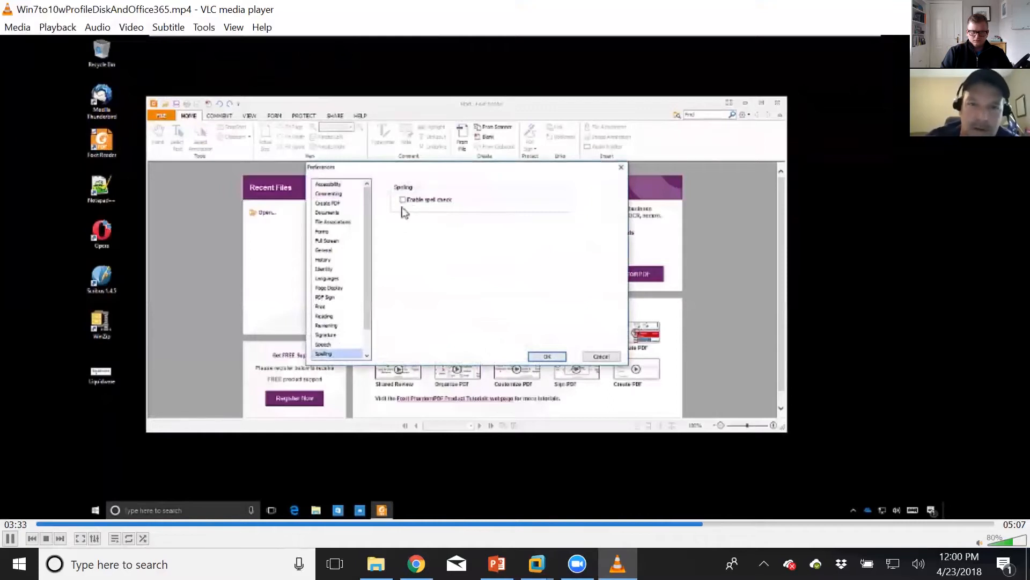
click(601, 355)
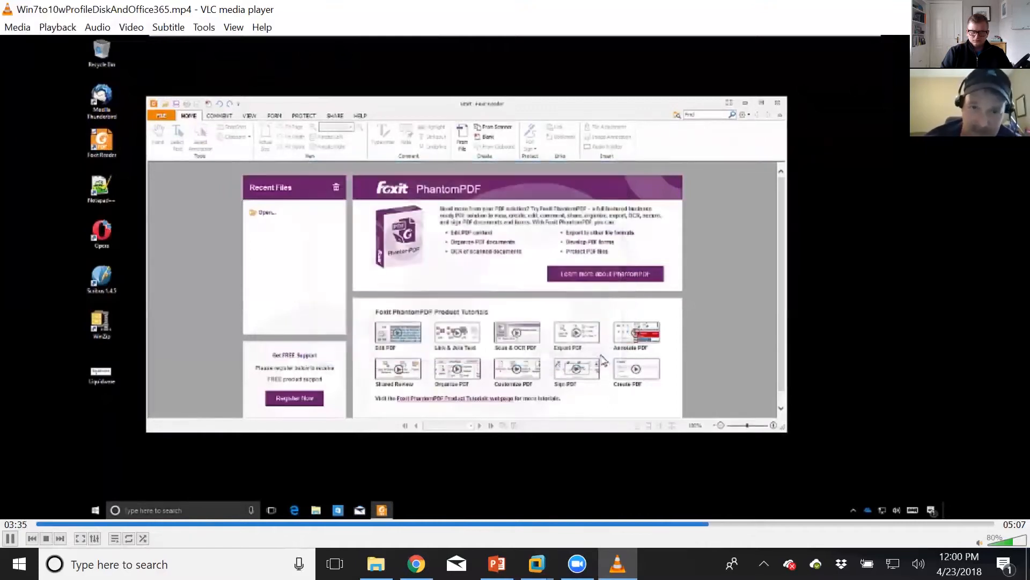
click(779, 104)
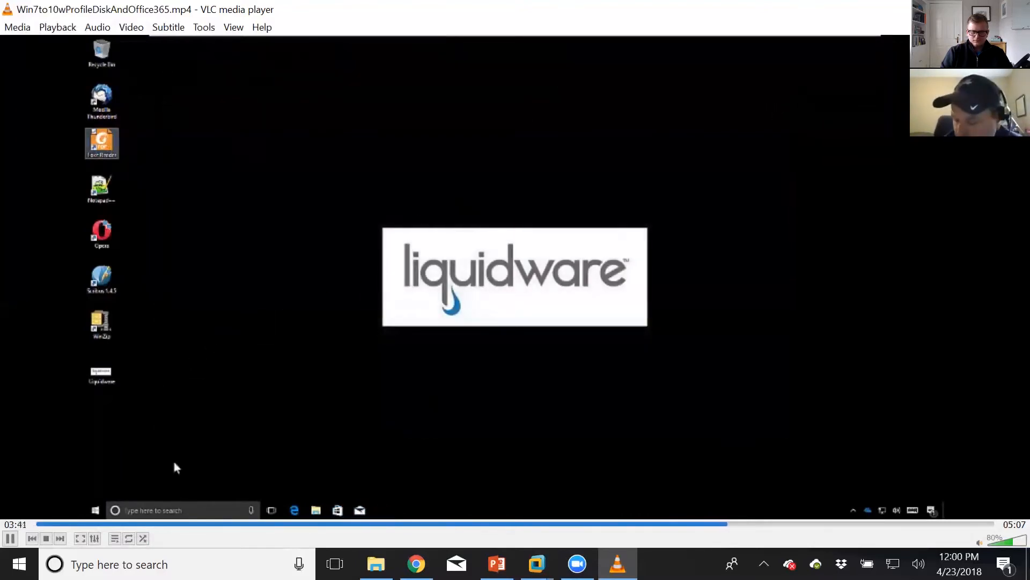
Step: Follow the recorded Internet Explorer launch via 'iexplor' search, its migrated favorites and the Liquidware site
click(183, 510)
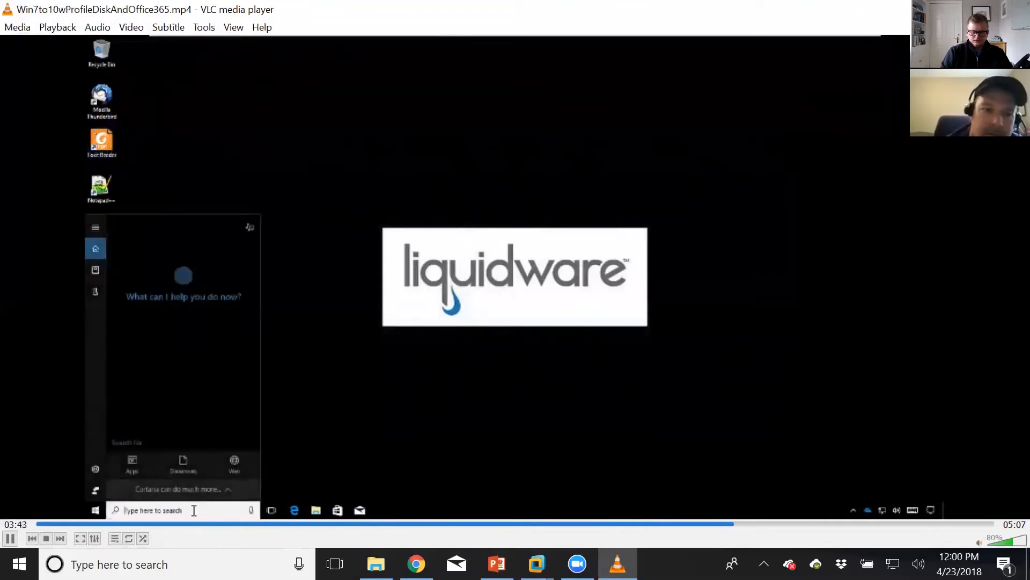
text(iexplore)
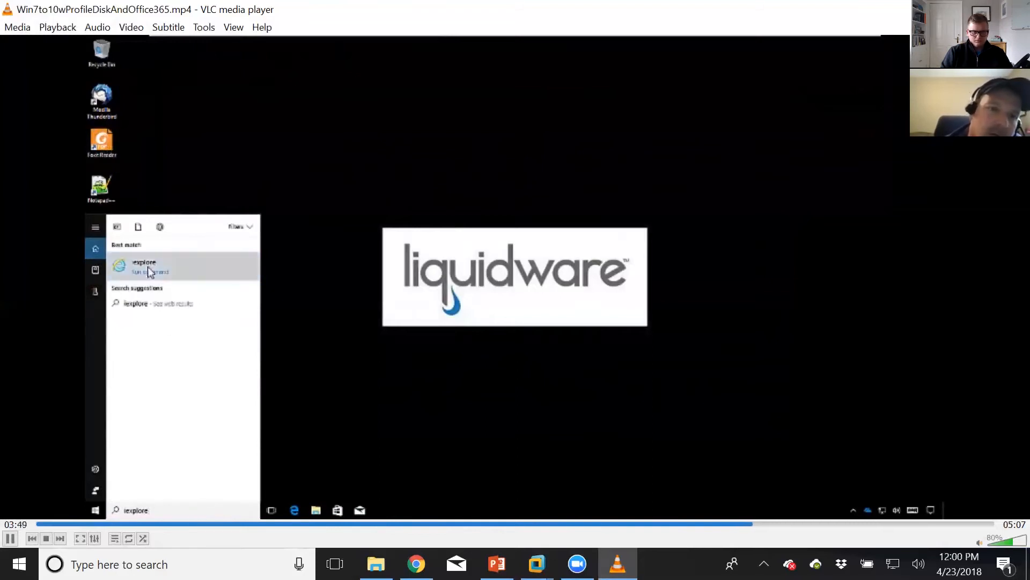
click(142, 267)
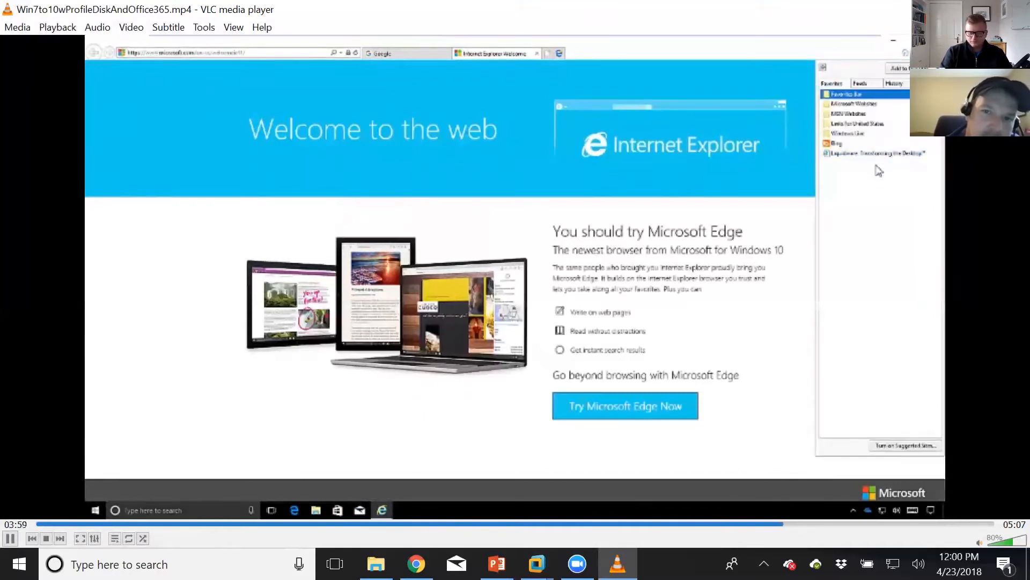
click(874, 152)
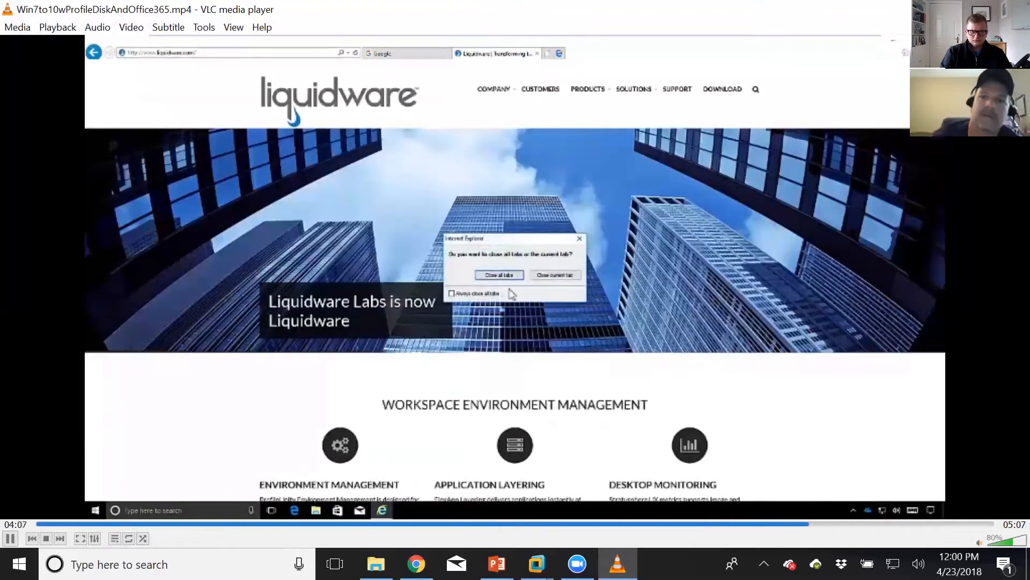
click(499, 275)
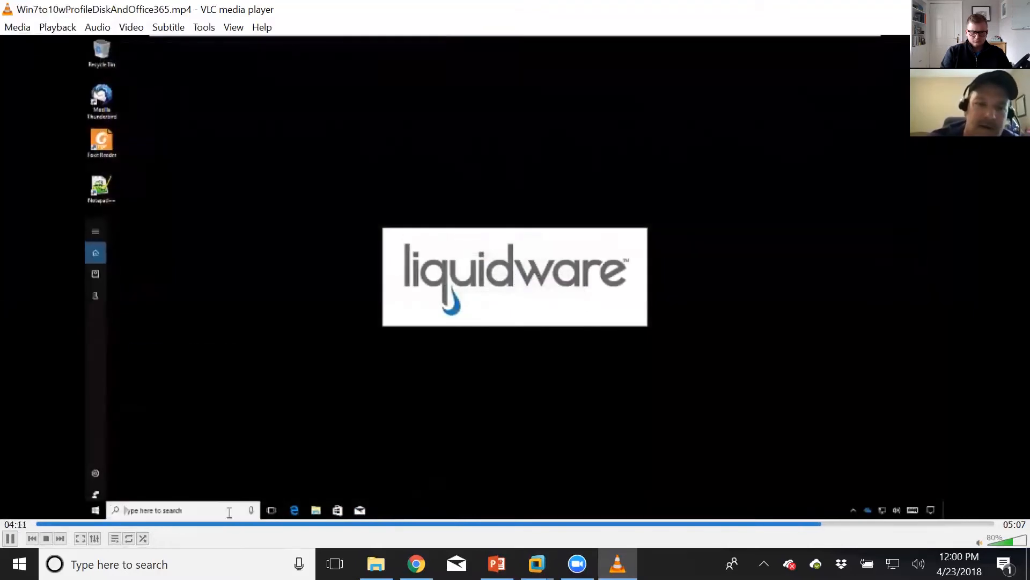
Step: Follow the recorded Outlook launch via 'outl' search showing the migrated inbox and mail folders
text(outl)
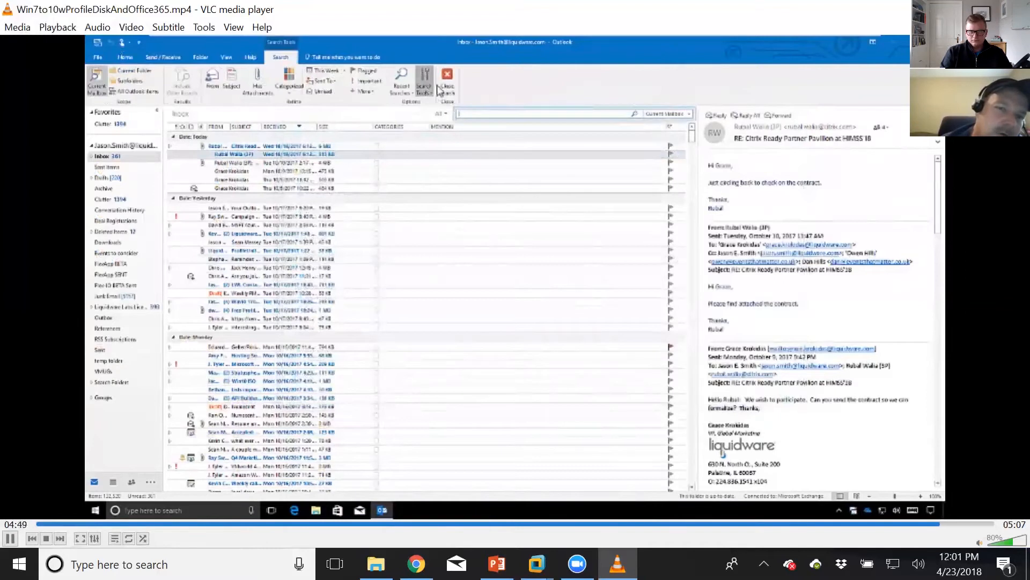
click(424, 79)
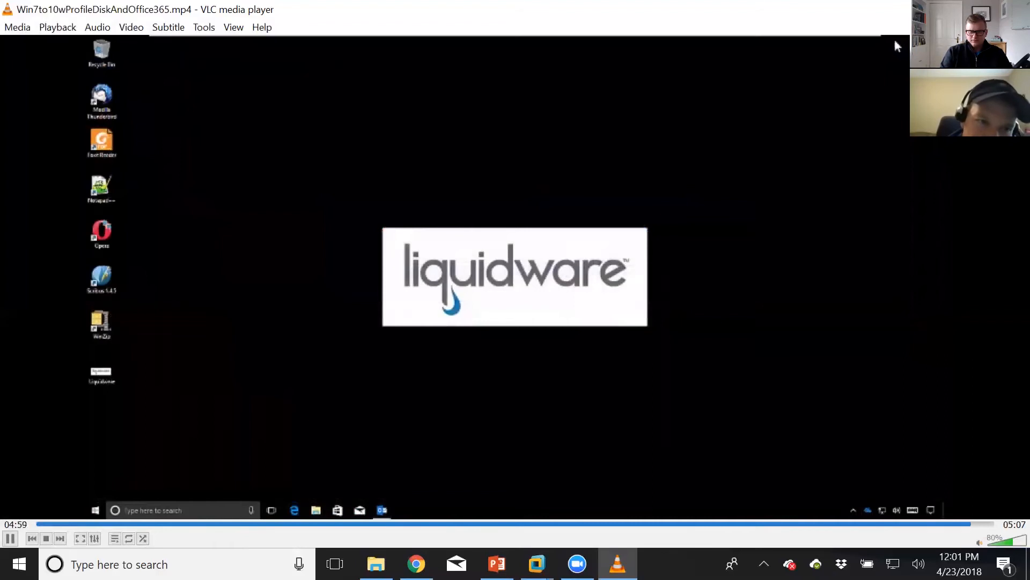
mouse_move(506, 342)
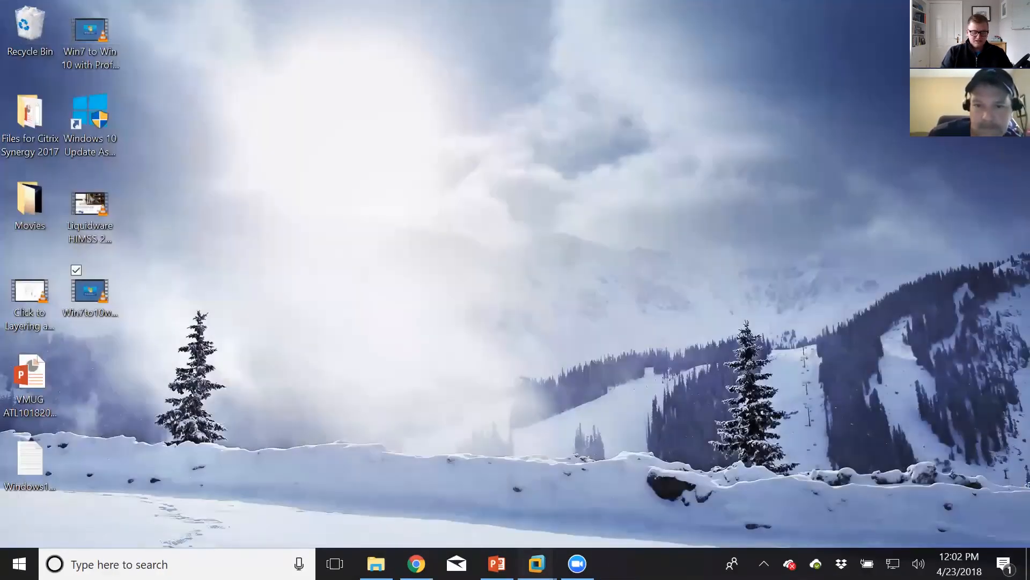
Step: After closing VLC, show the running VMware virtual machine windows from the taskbar
click(537, 563)
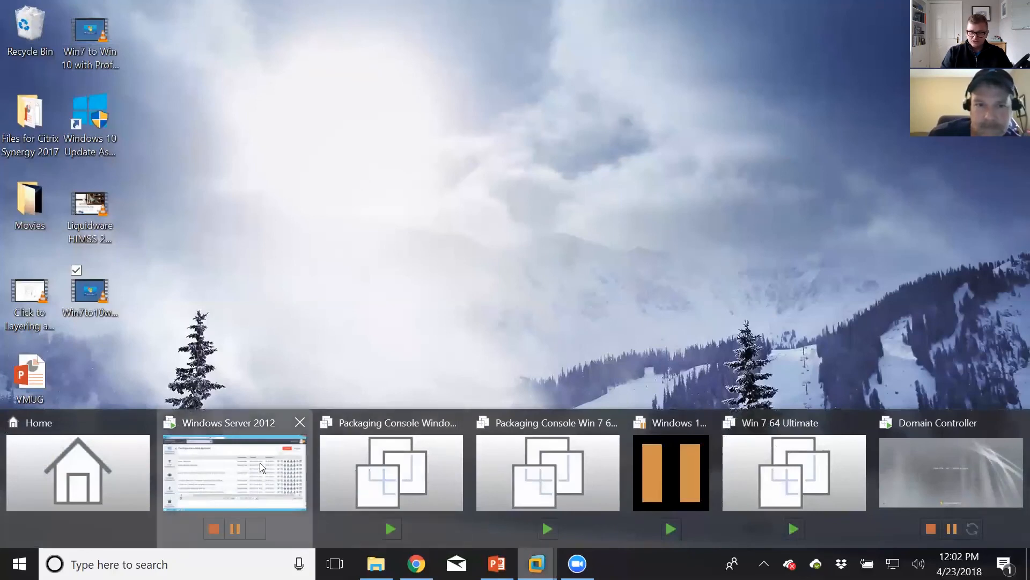